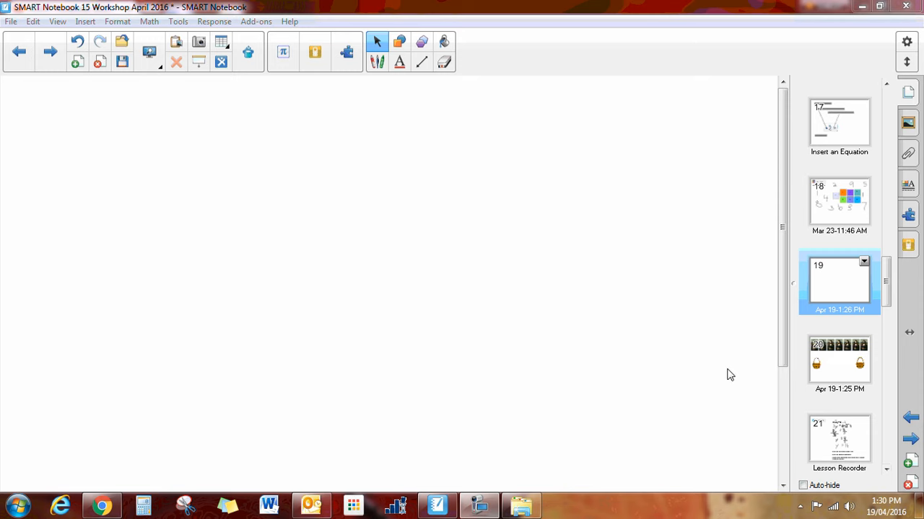
mouse_move(911, 217)
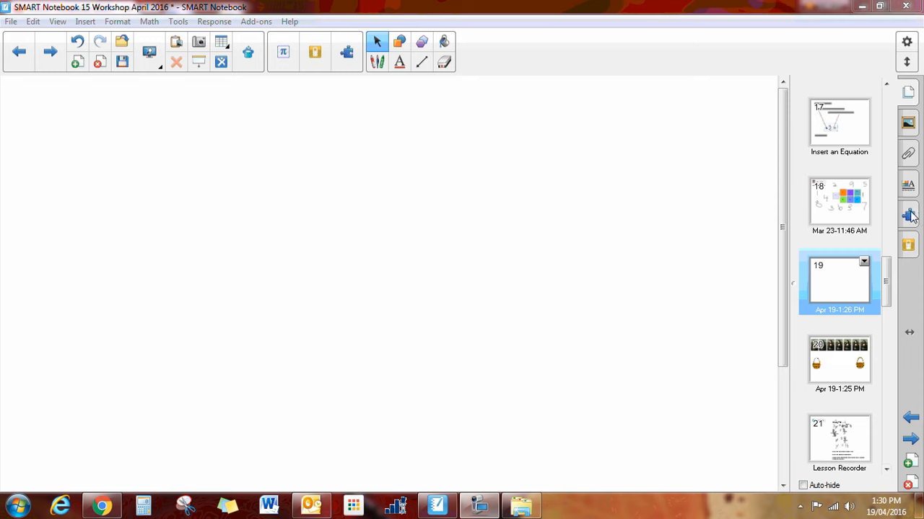
Step: Open the SMART Blocks add-on from the Add-ons side panel
click(907, 215)
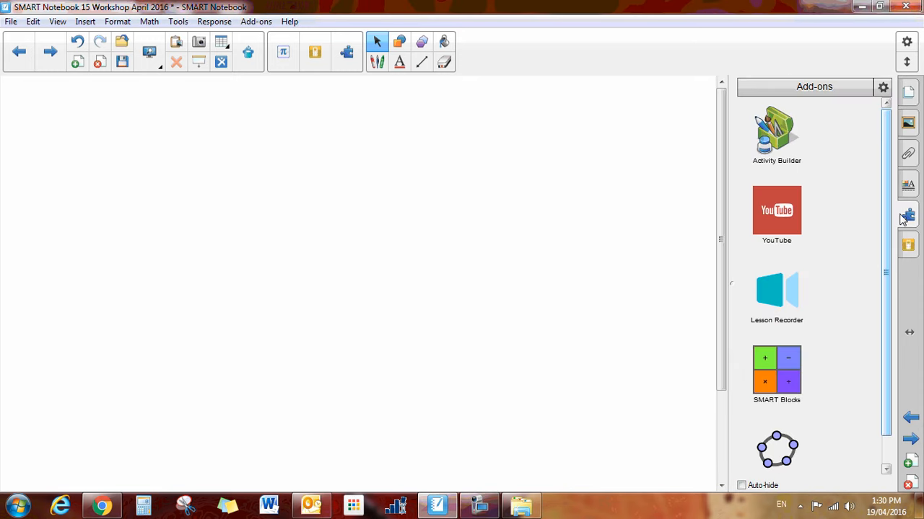
click(776, 372)
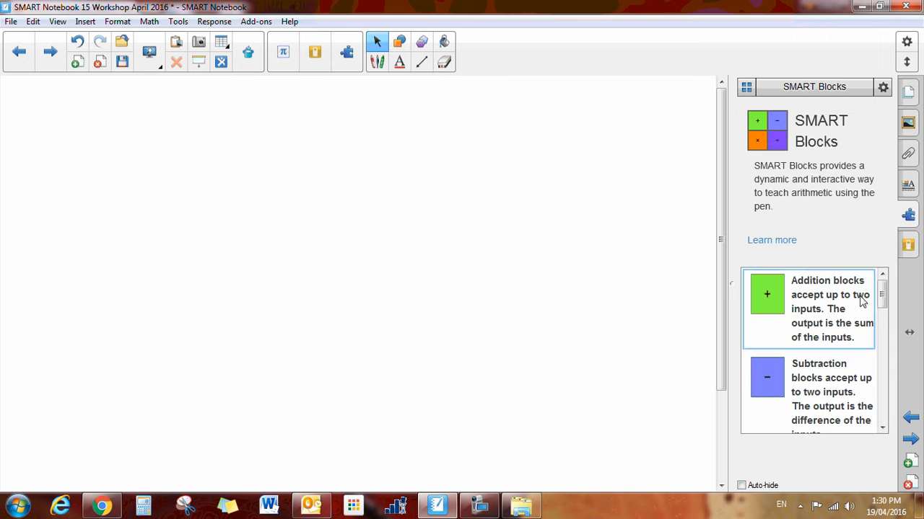
Step: Drag the addition and power blocks from the SMART Blocks list onto the page
scroll(down, 3)
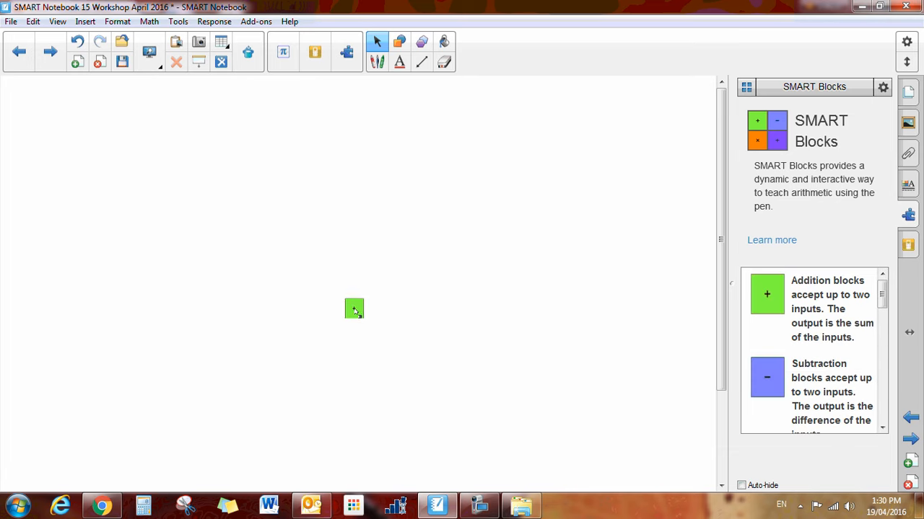
drag(353, 309, 165, 289)
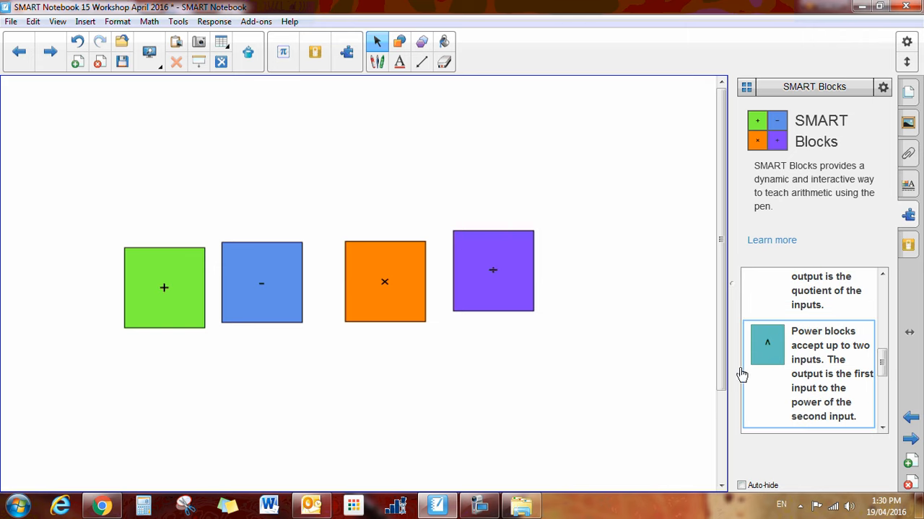
drag(768, 344, 594, 245)
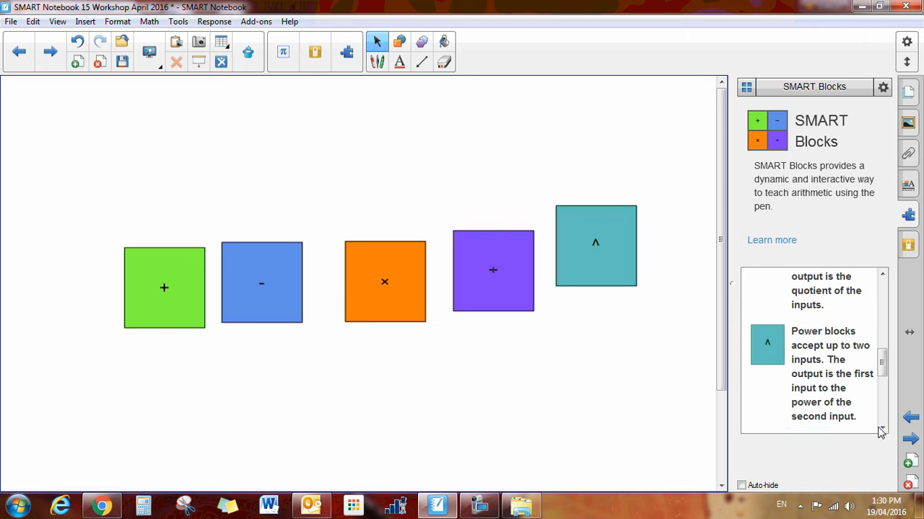
scroll(down, 3)
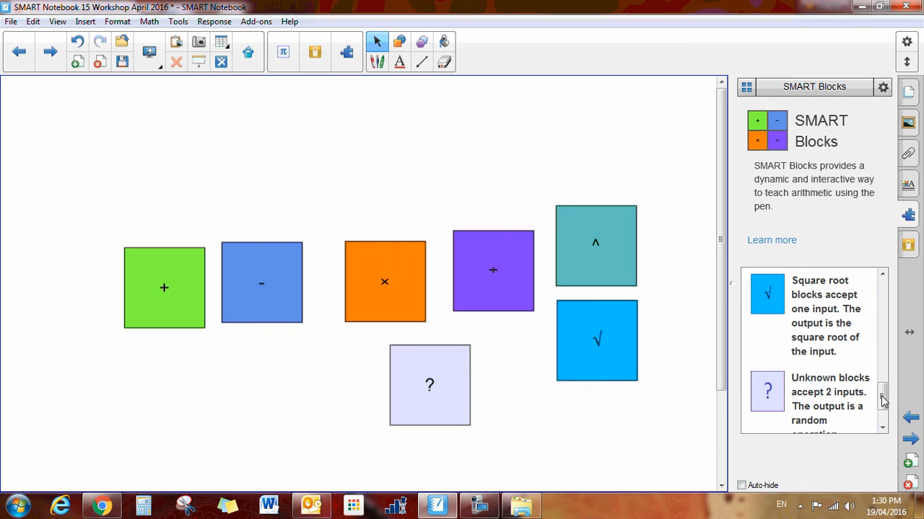
scroll(down, 3)
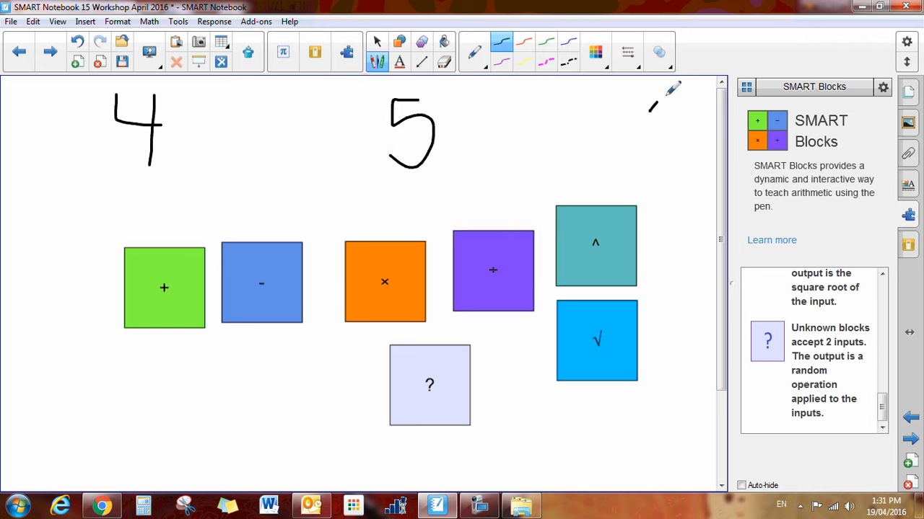
Step: Handwrite numbers around the blocks, including a 9 at bottom right and a 6 below the addition block
drag(664, 94, 642, 166)
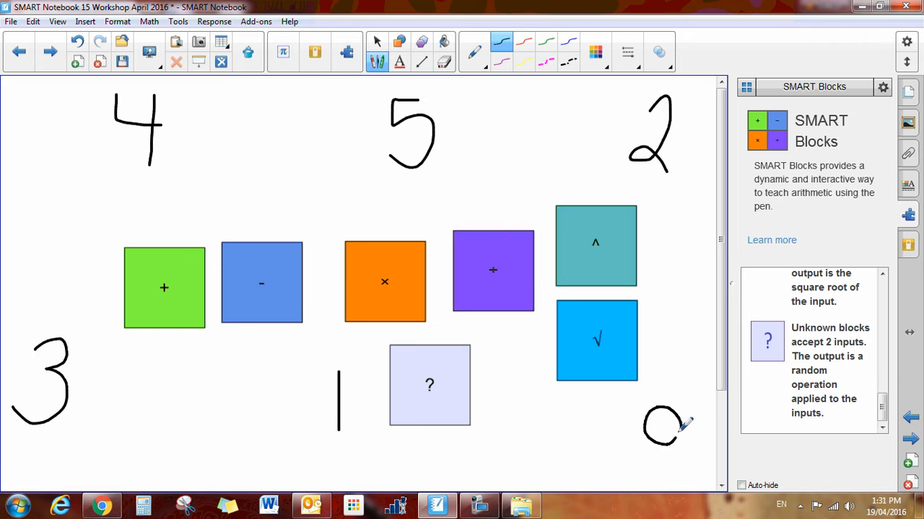
drag(675, 426, 676, 477)
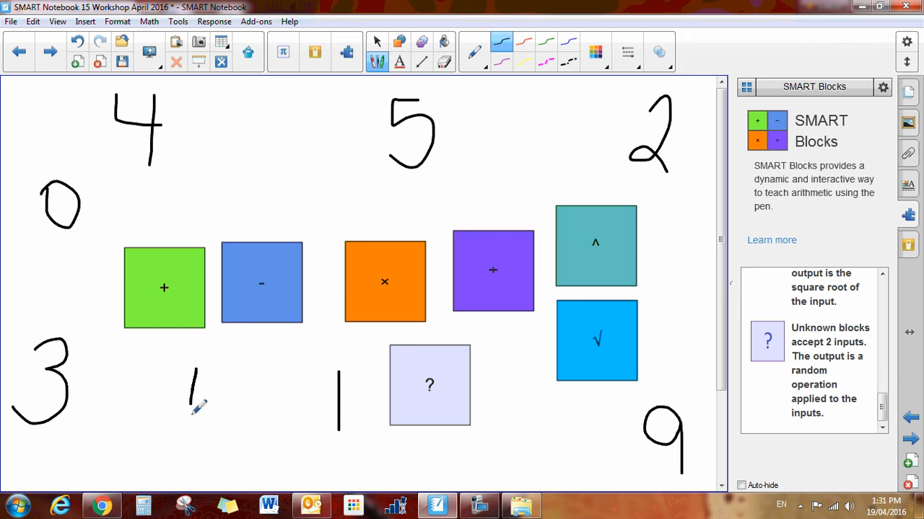
drag(195, 368, 205, 416)
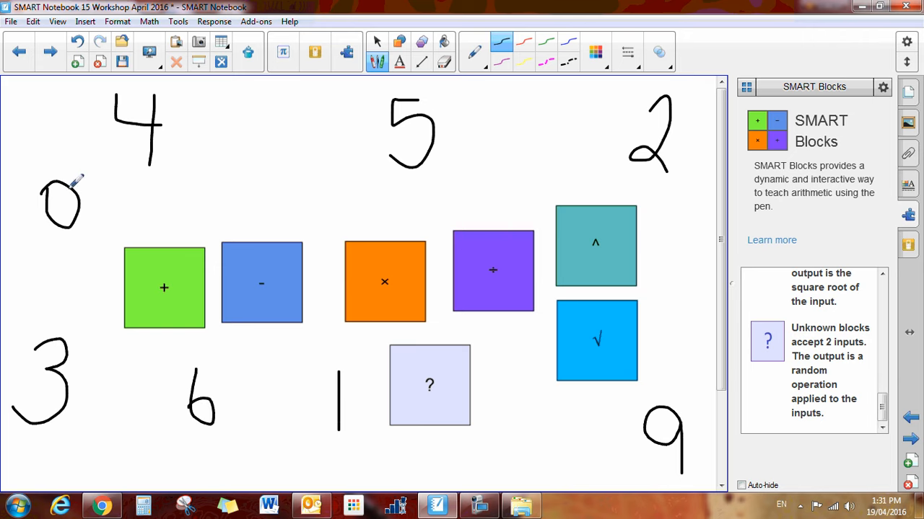
mouse_move(104, 236)
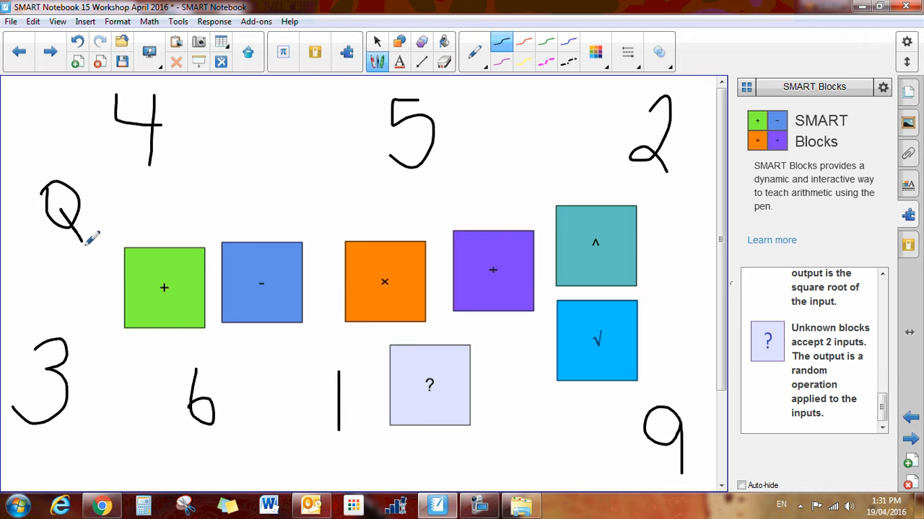
Step: Draw arrows linking 0 to the addition block and 5 to the subtraction block
drag(79, 228, 127, 252)
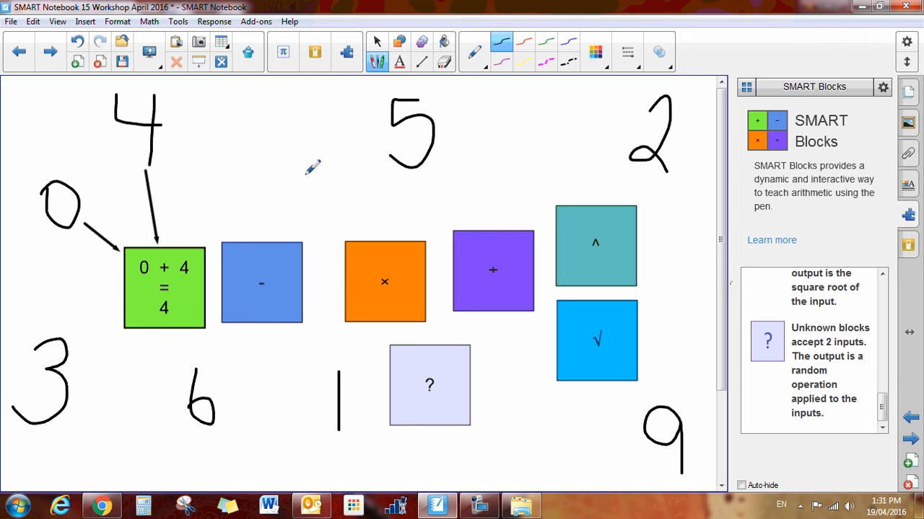
mouse_move(157, 265)
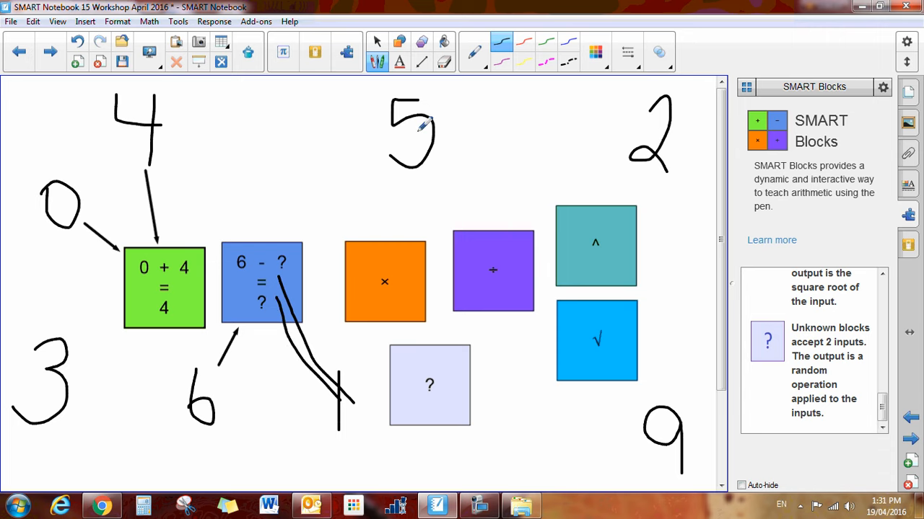
drag(425, 122, 310, 238)
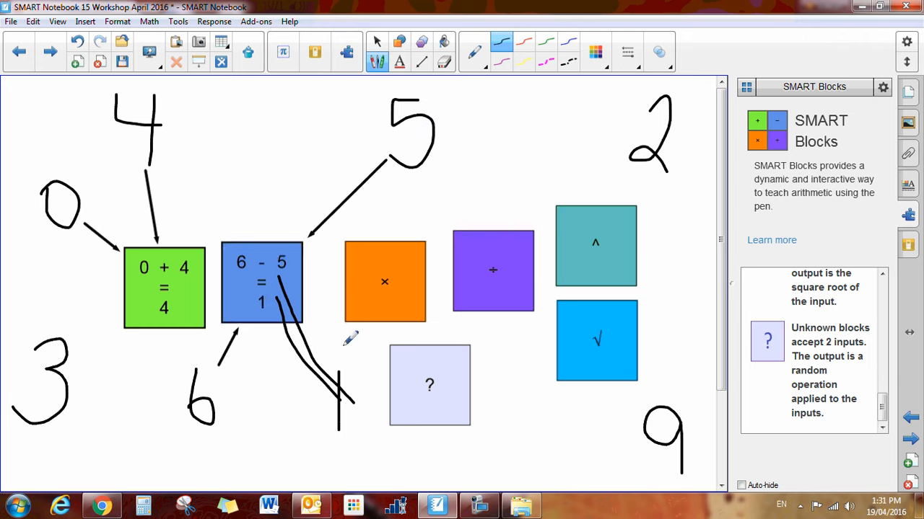
mouse_move(335, 160)
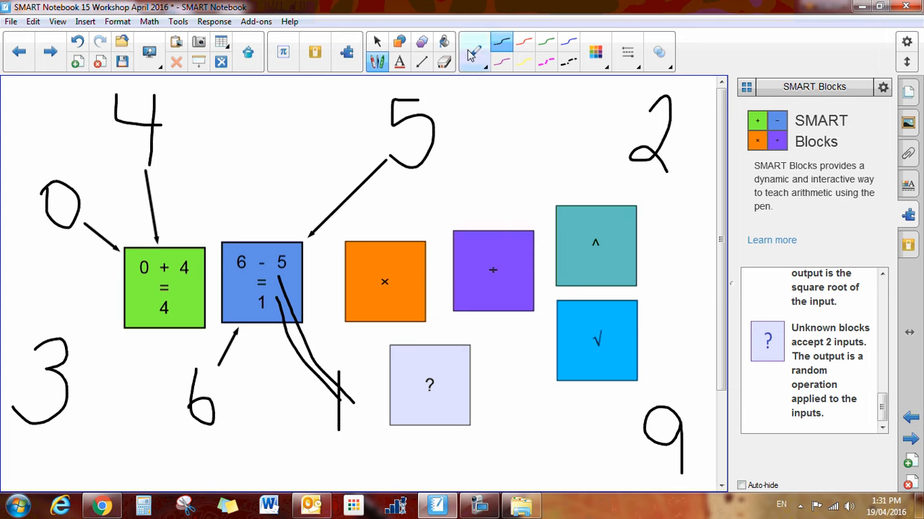
click(443, 61)
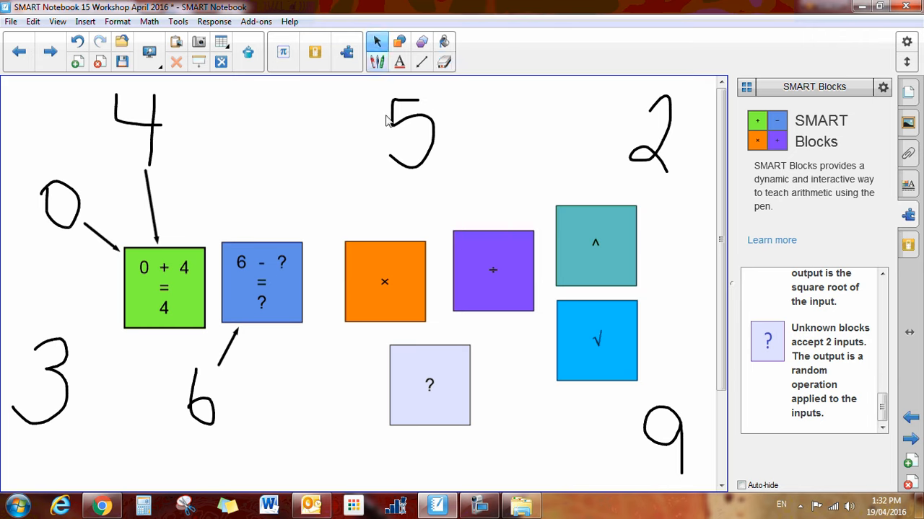
mouse_move(677, 157)
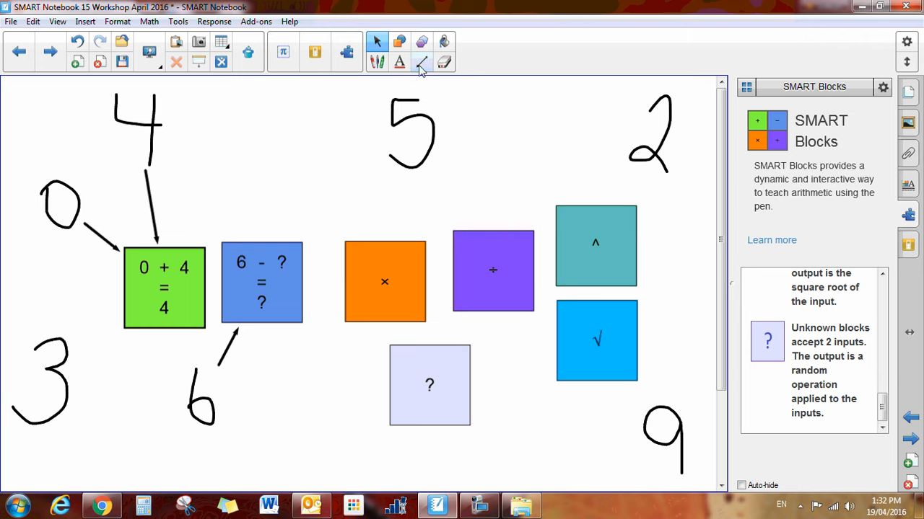
click(421, 60)
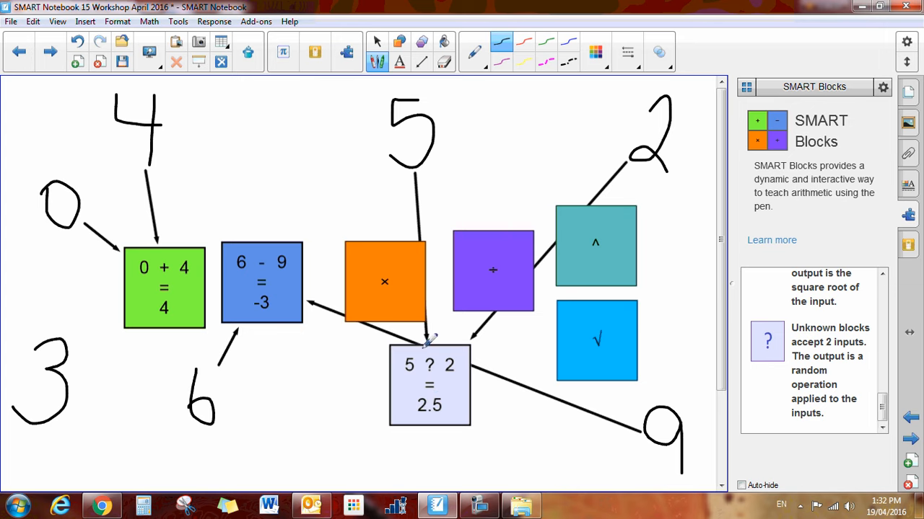
mouse_move(426, 375)
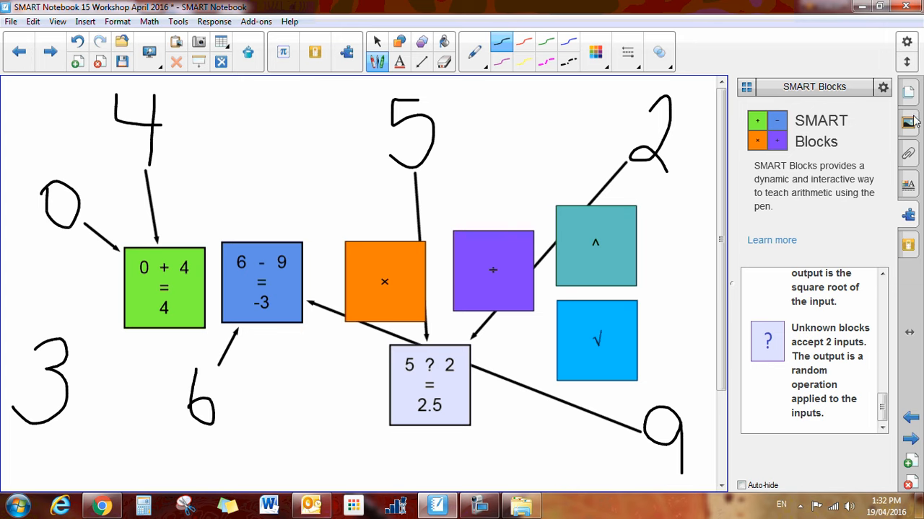
mouse_move(909, 438)
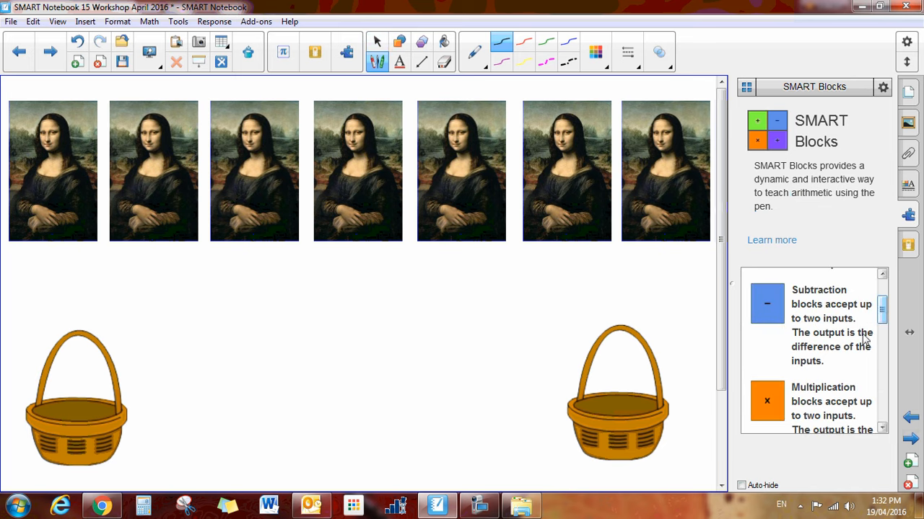
Step: Group the four selected Mona Lisa images into one set
scroll(up, 3)
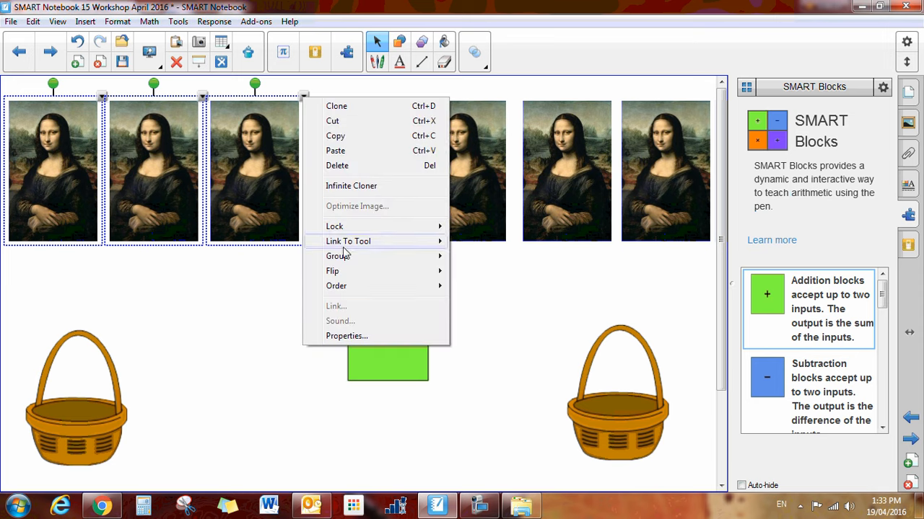
mouse_move(373, 256)
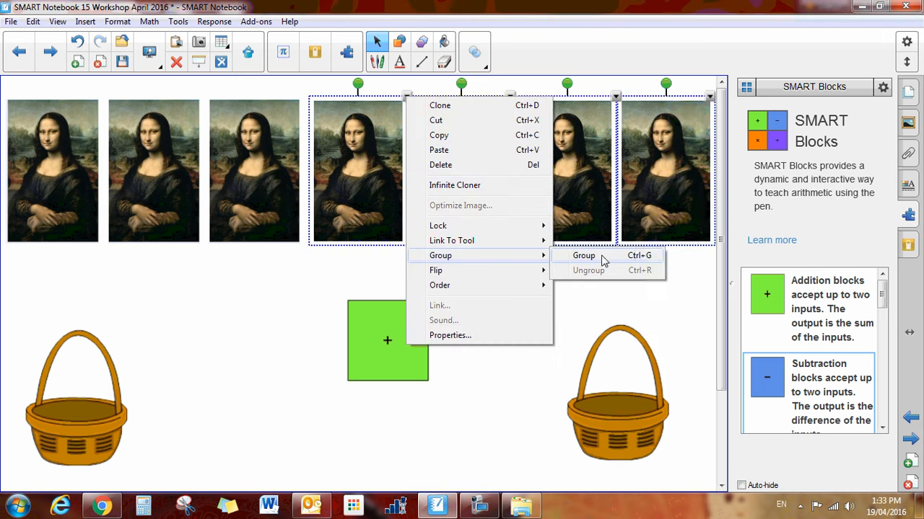
click(583, 255)
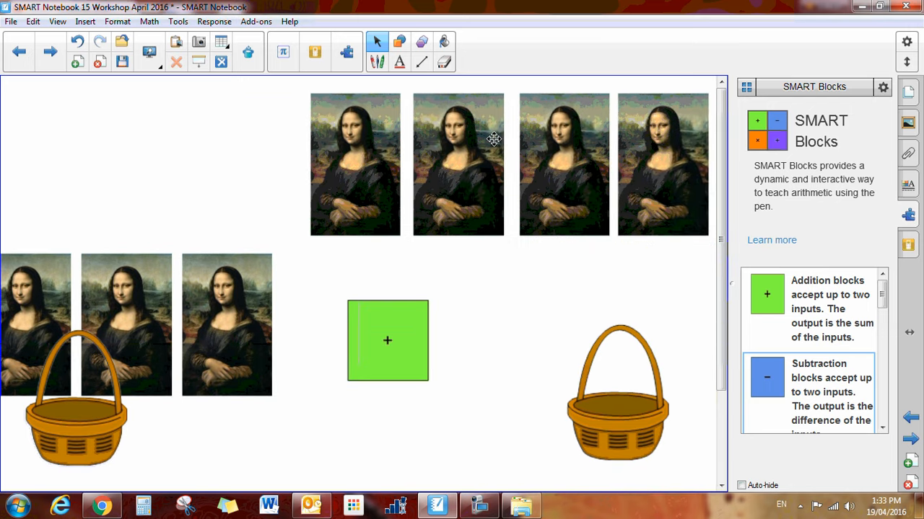
Step: Move the right basket up onto the group of four Mona Lisa images
drag(618, 393, 566, 224)
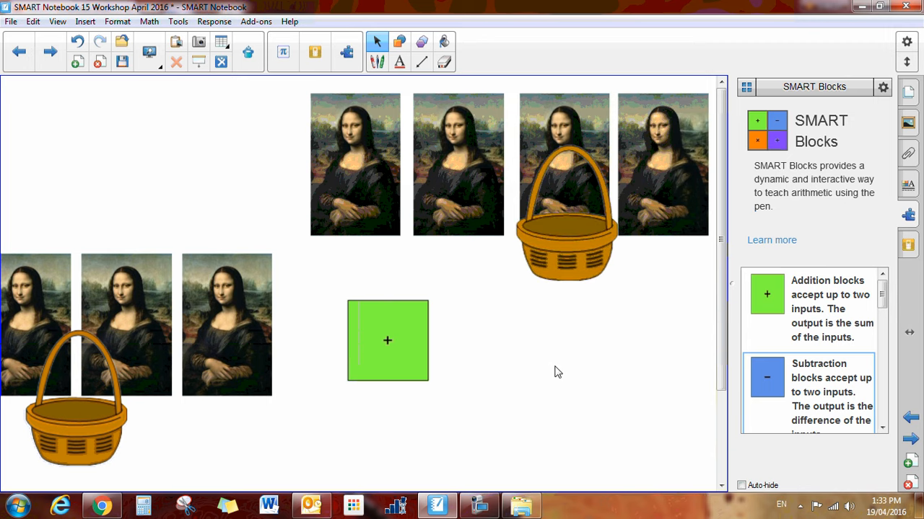
mouse_move(377, 62)
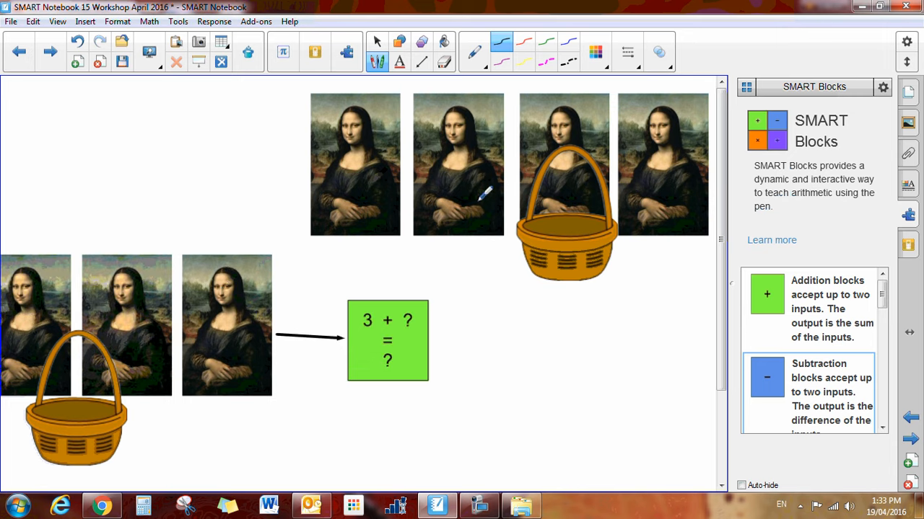
mouse_move(589, 344)
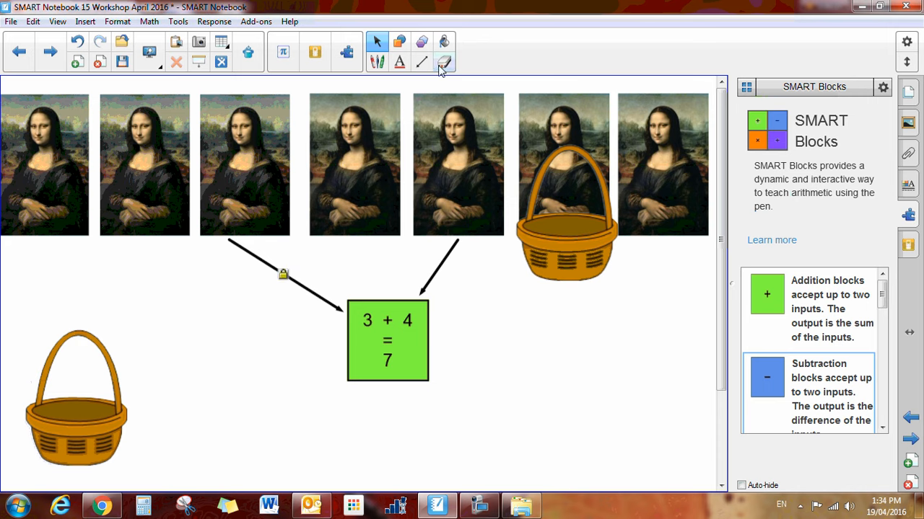
Step: Group both Mona Lisa sets into one and draw a link from it to the addition block
click(445, 62)
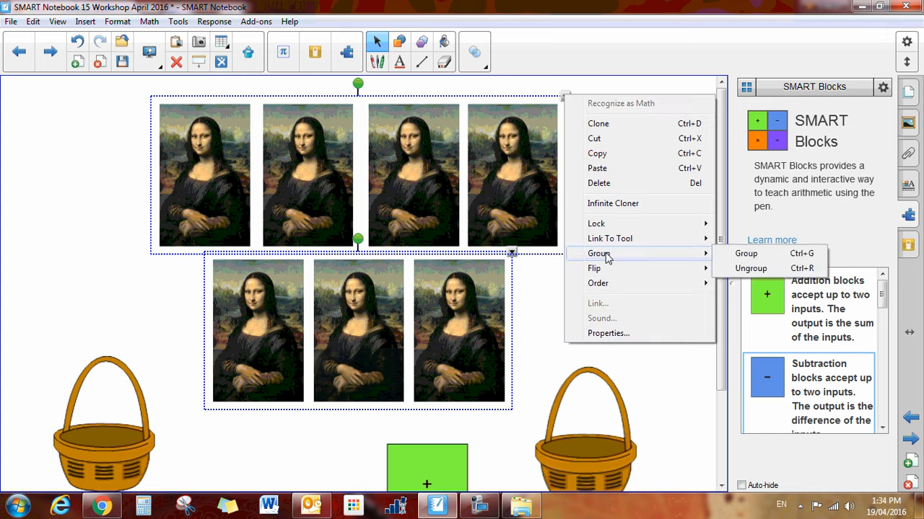
click(745, 254)
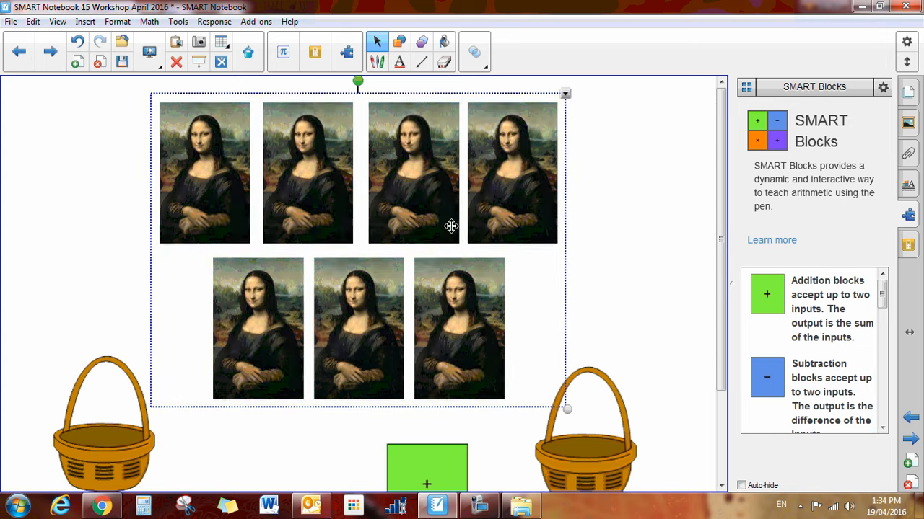
scroll(down, 3)
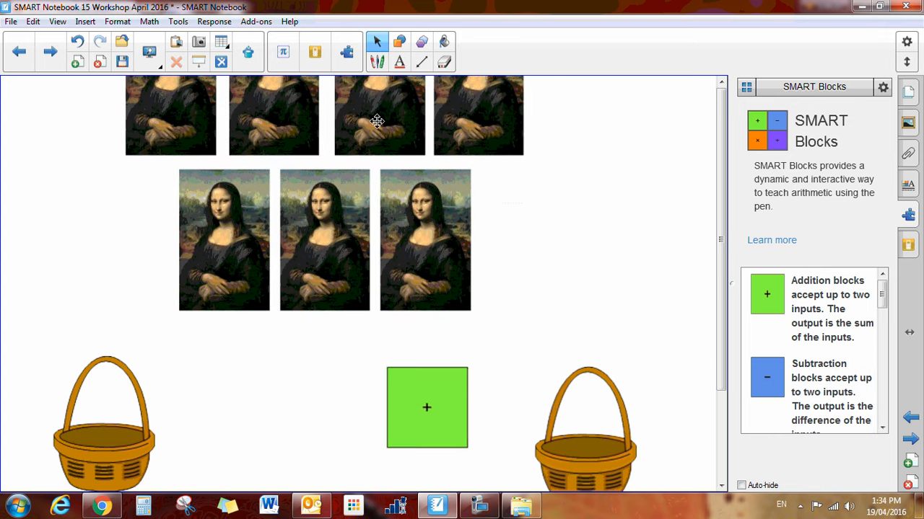
drag(325, 220, 407, 421)
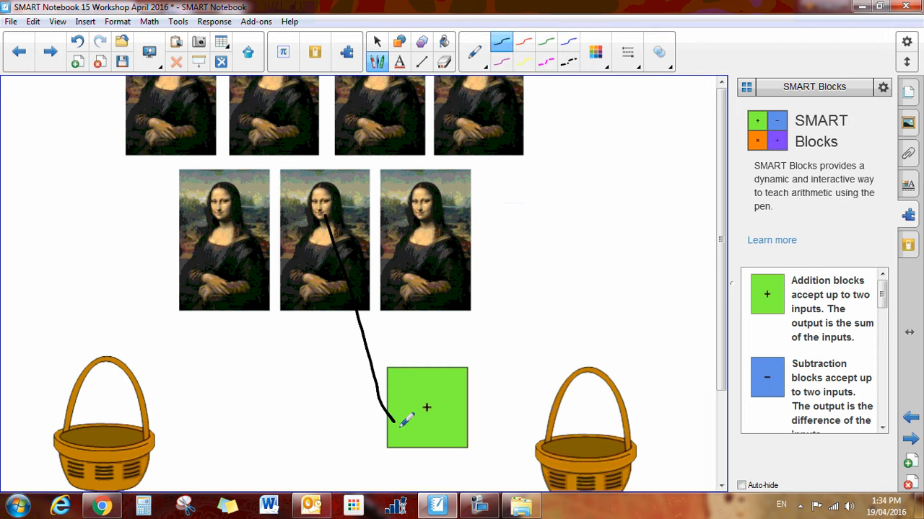
mouse_move(312, 505)
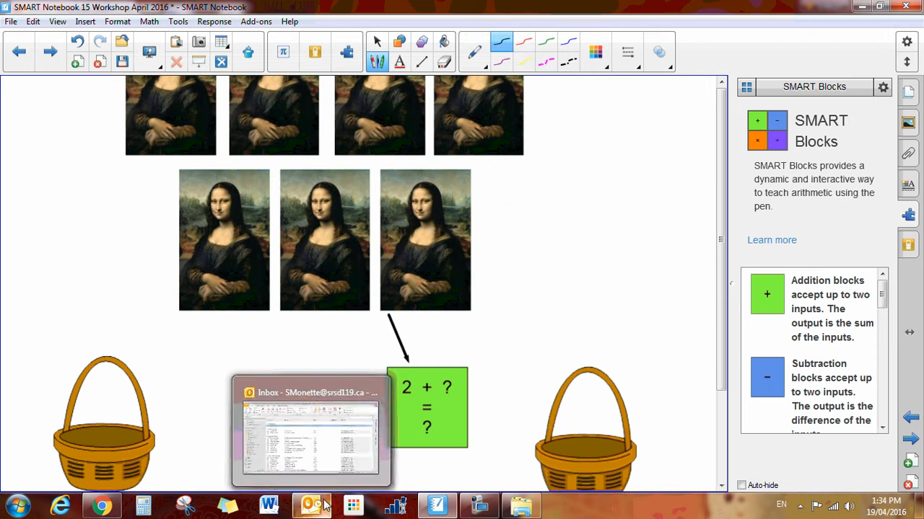